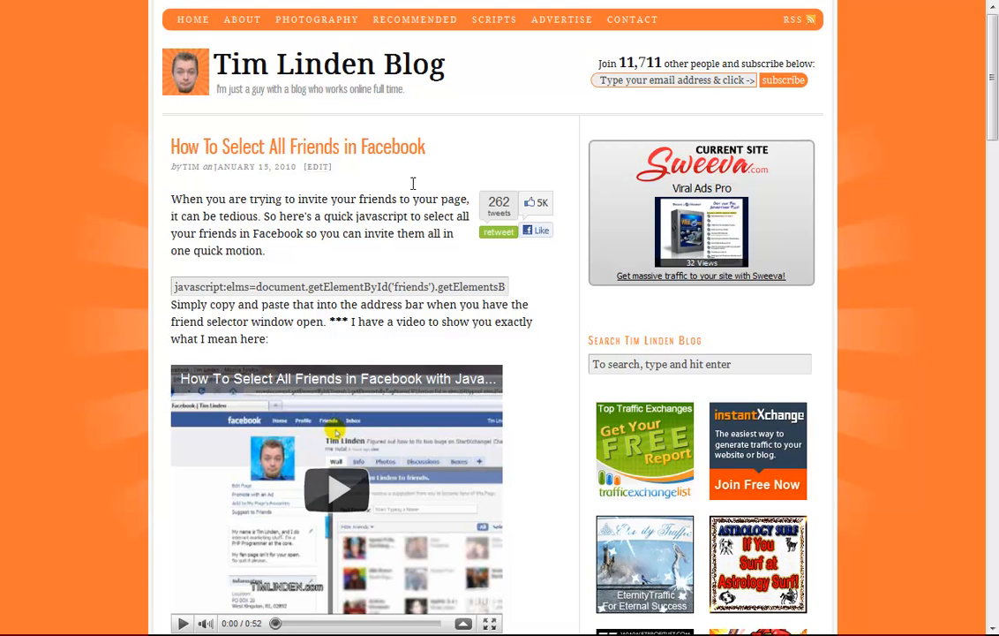
Step: Select the select-all-friends javascript snippet on the Tim Linden Blog post
key("ctrl+a")
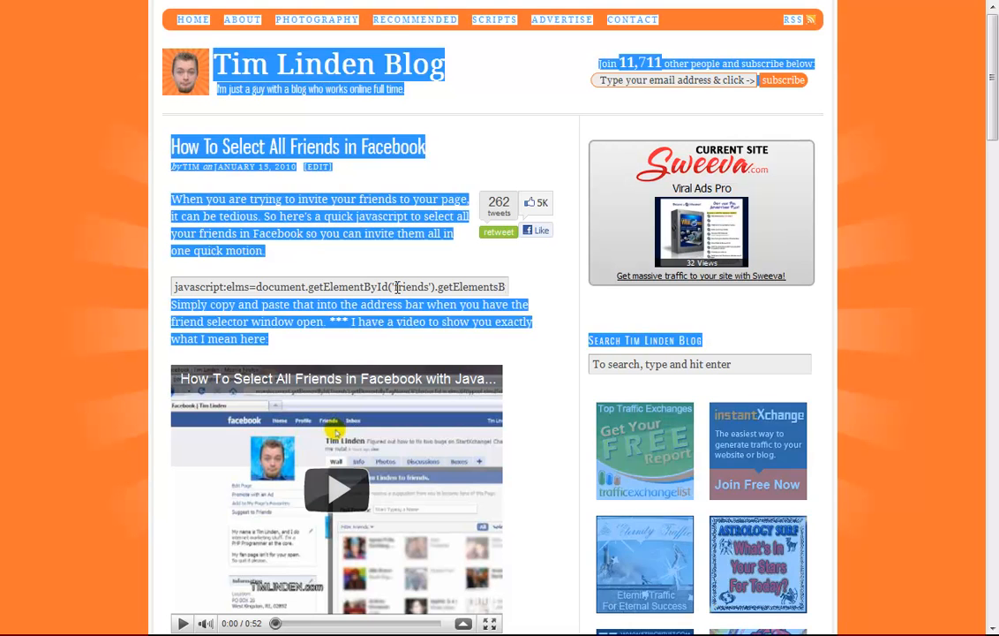
triple_click(339, 286)
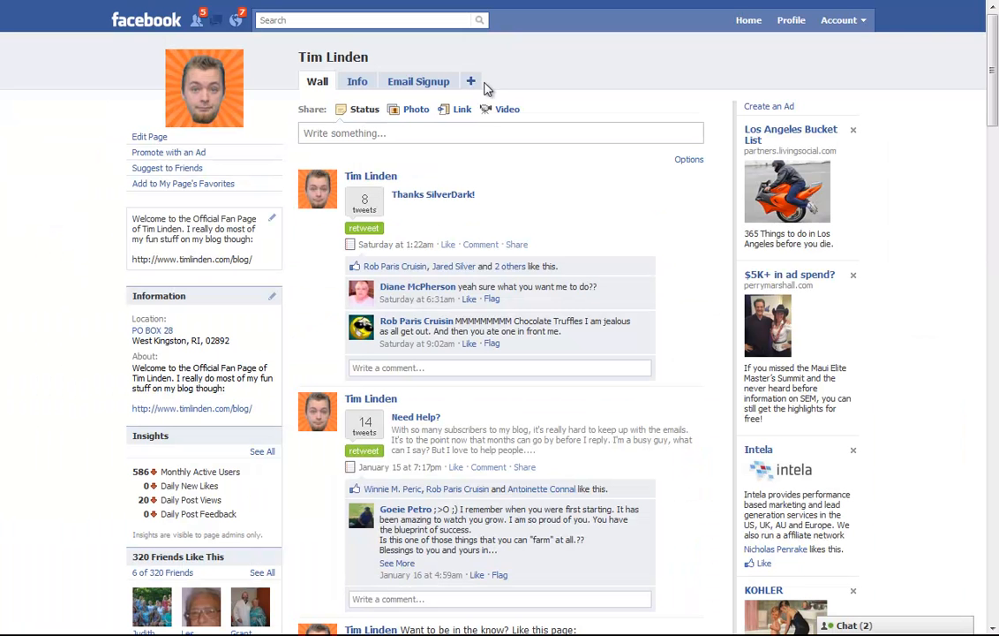
mouse_move(113, 231)
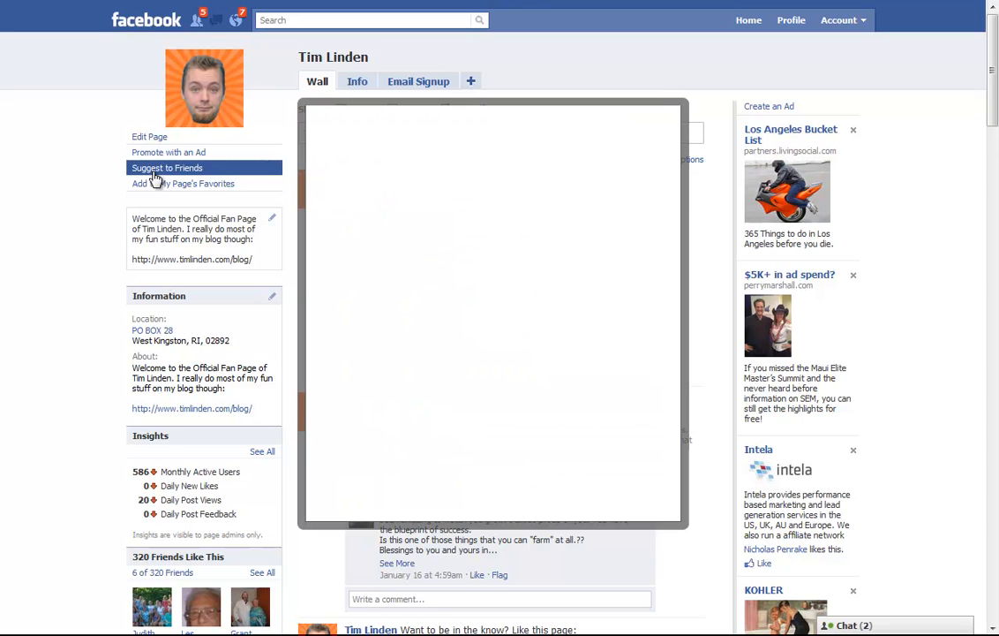
Step: Bring up the 'Suggest Tim Linden to friends' selector from the page's left column
left_click(166, 167)
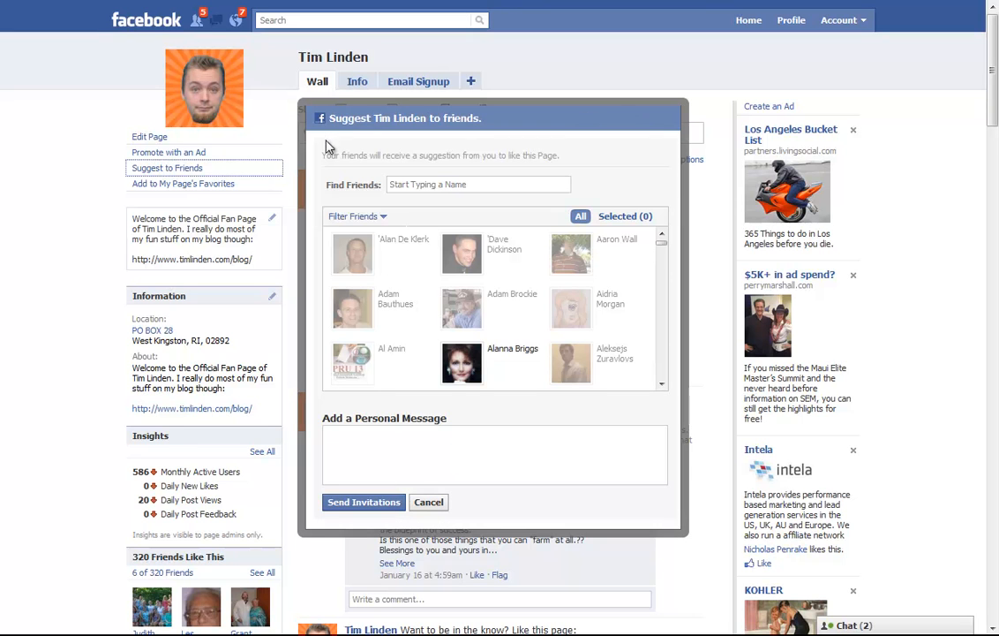
mouse_move(593, 196)
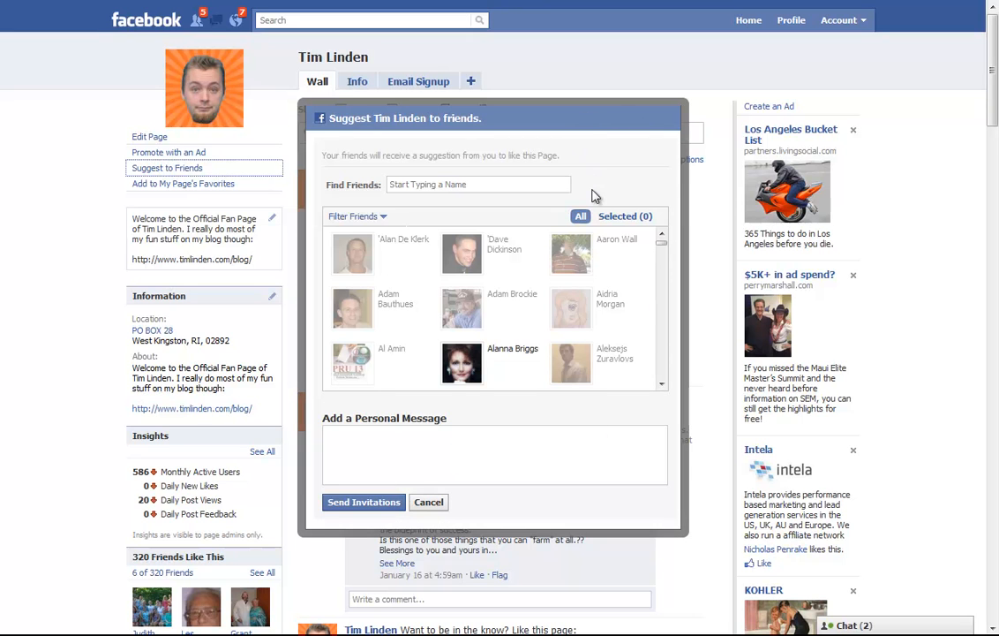
right_click(597, 196)
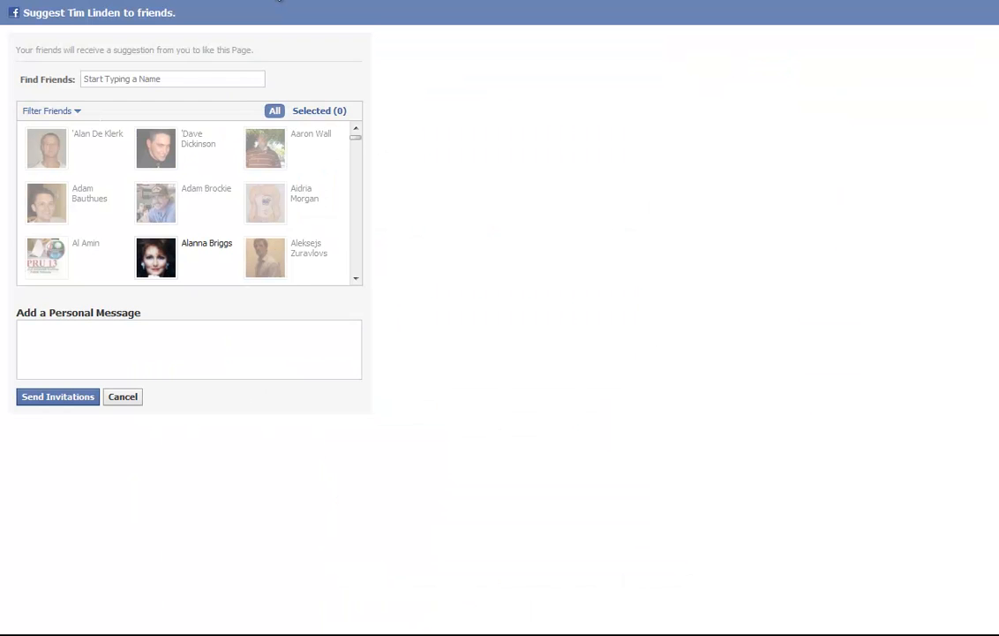
mouse_move(431, 122)
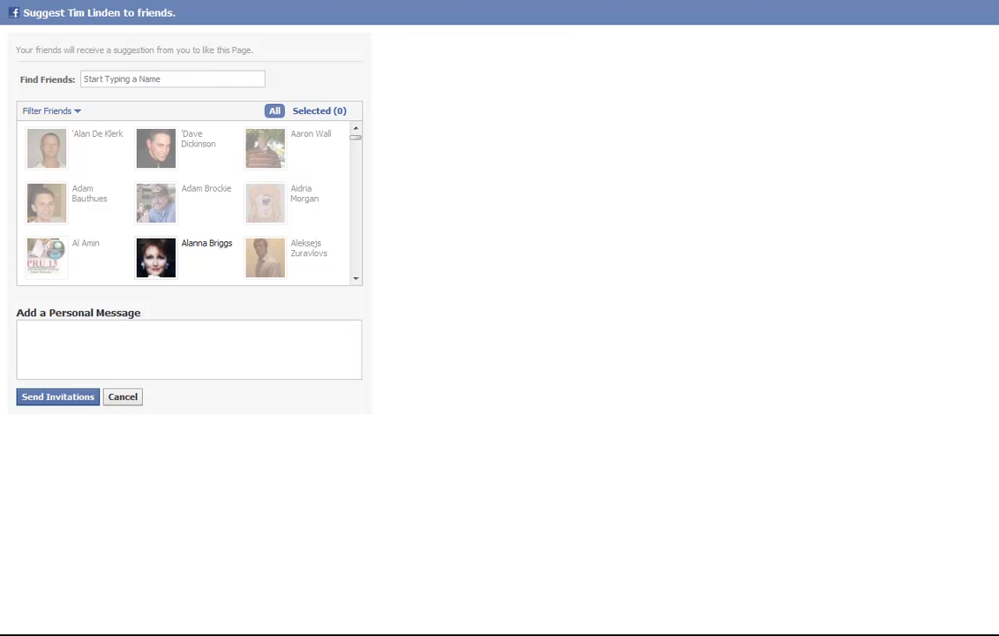
mouse_move(371, 55)
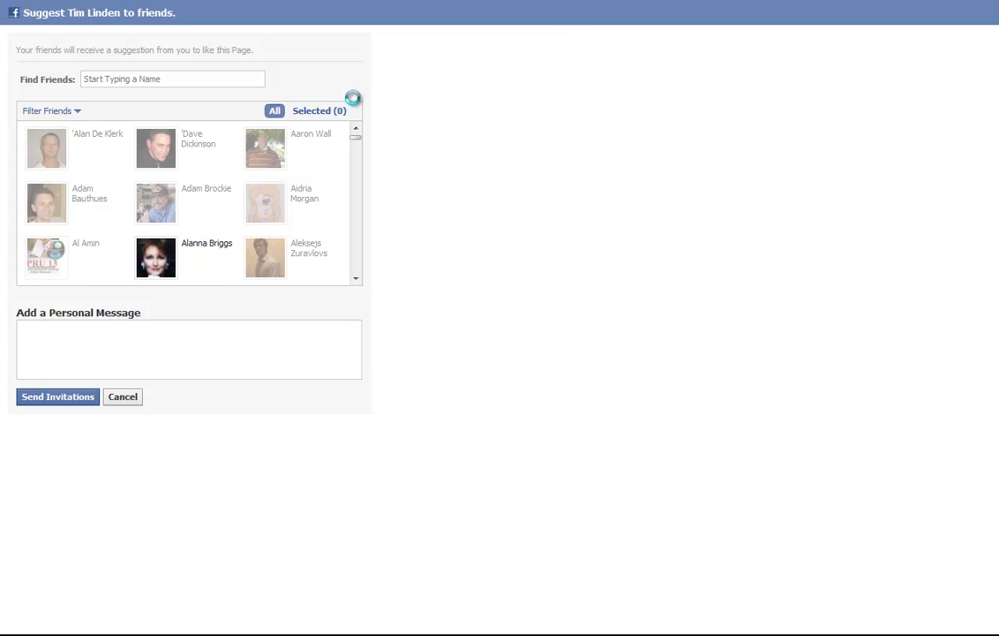
Step: Run the javascript so all 594 friends in the selector get checked
left_click(263, 110)
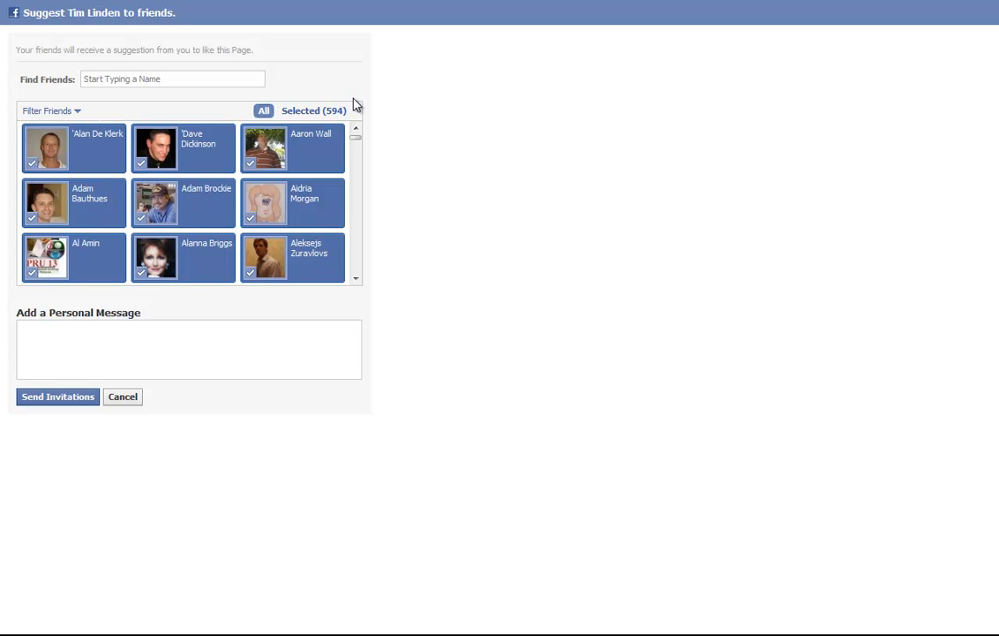
Step: Write the personal message 'Hey come fan my page... invites ha ha ha...' inviting friends
left_click(187, 350)
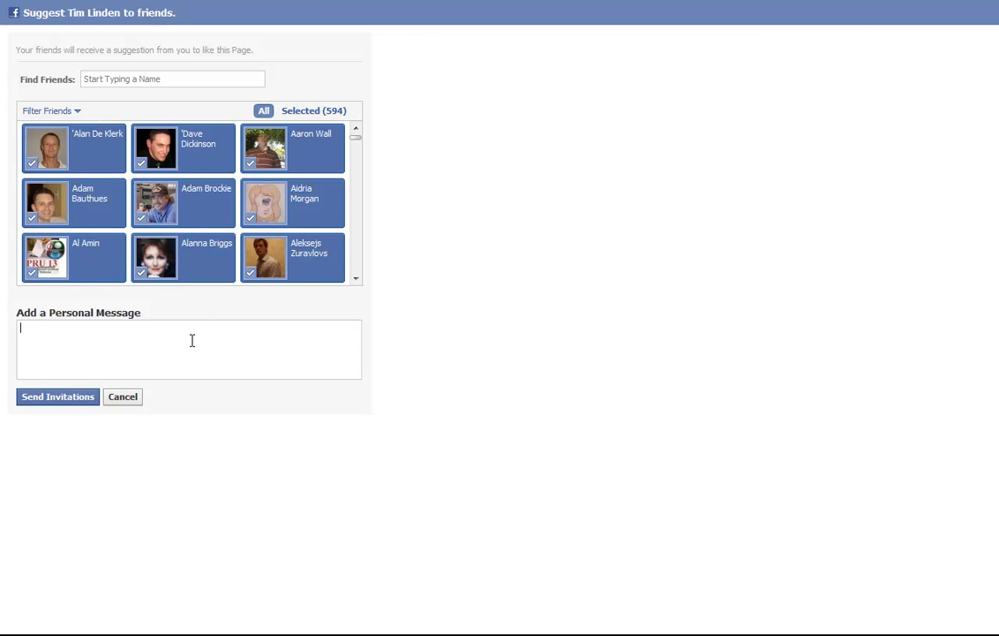
type("Hey come")
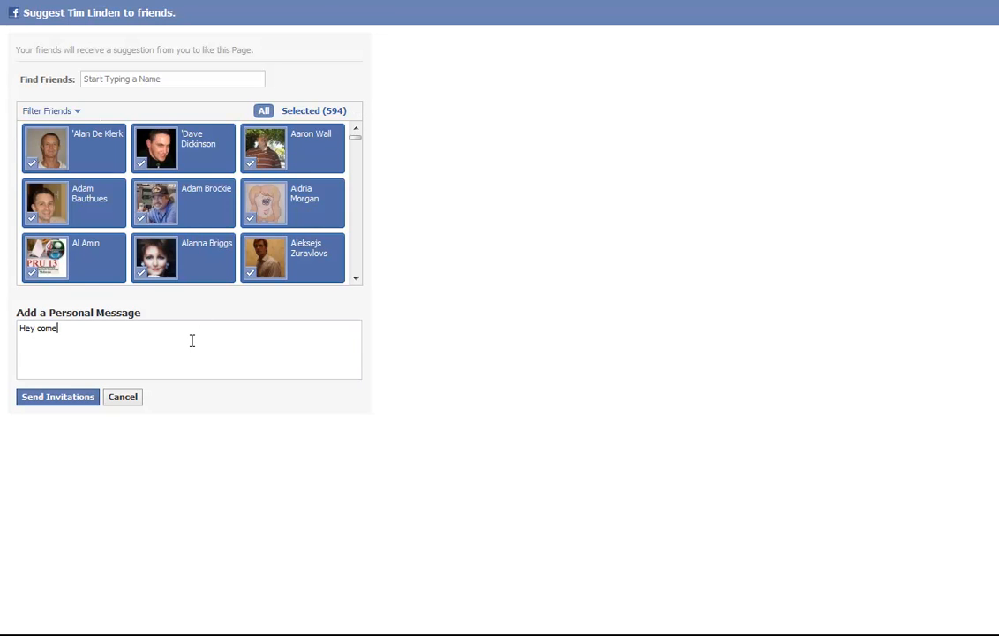
type("fan my page woot I'm ma")
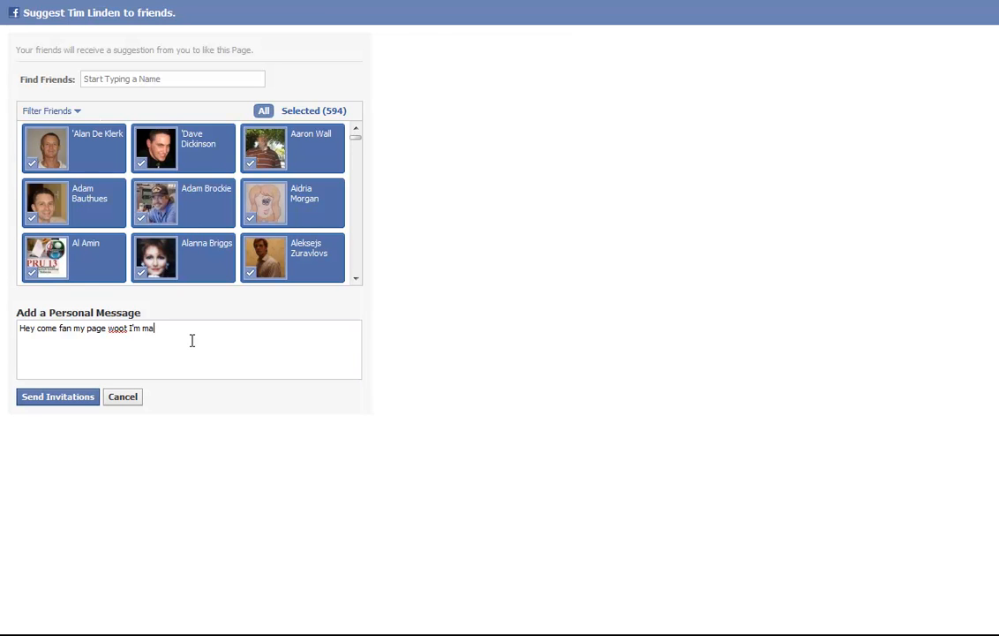
type("king a video showing people how to do i")
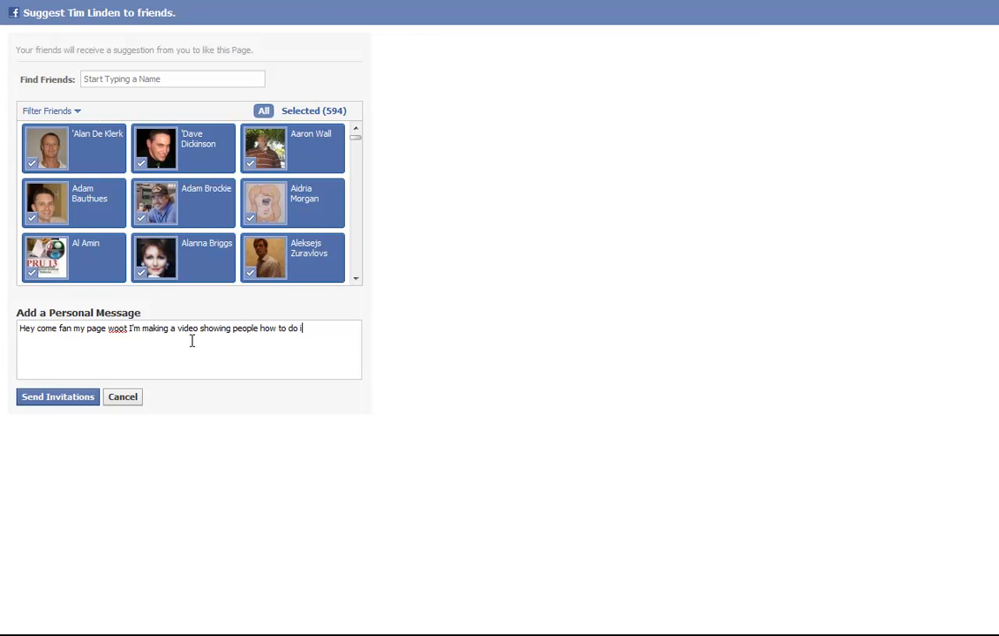
type("nvites ha ha")
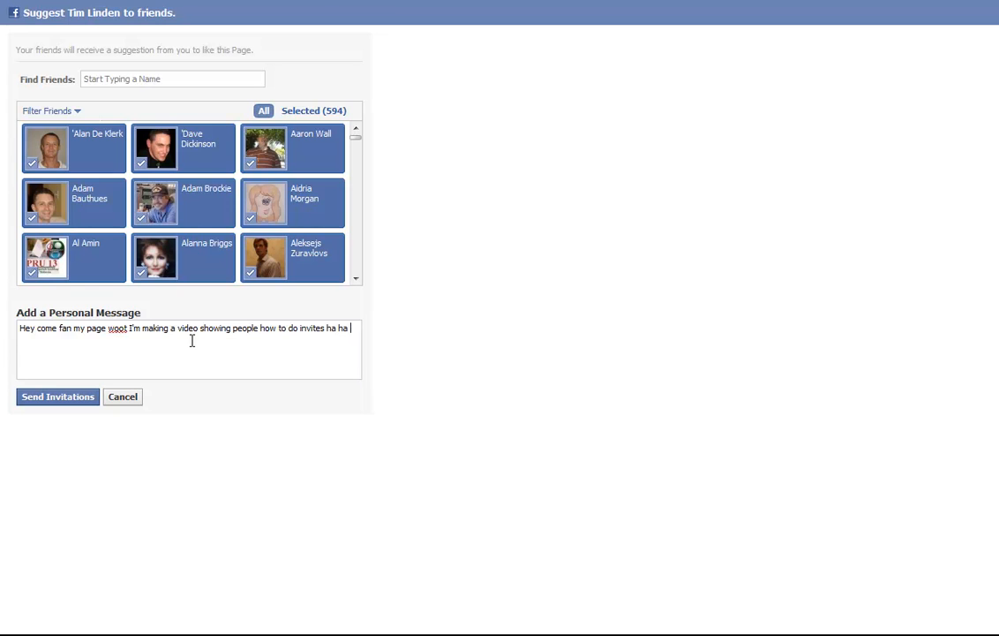
type("ha...")
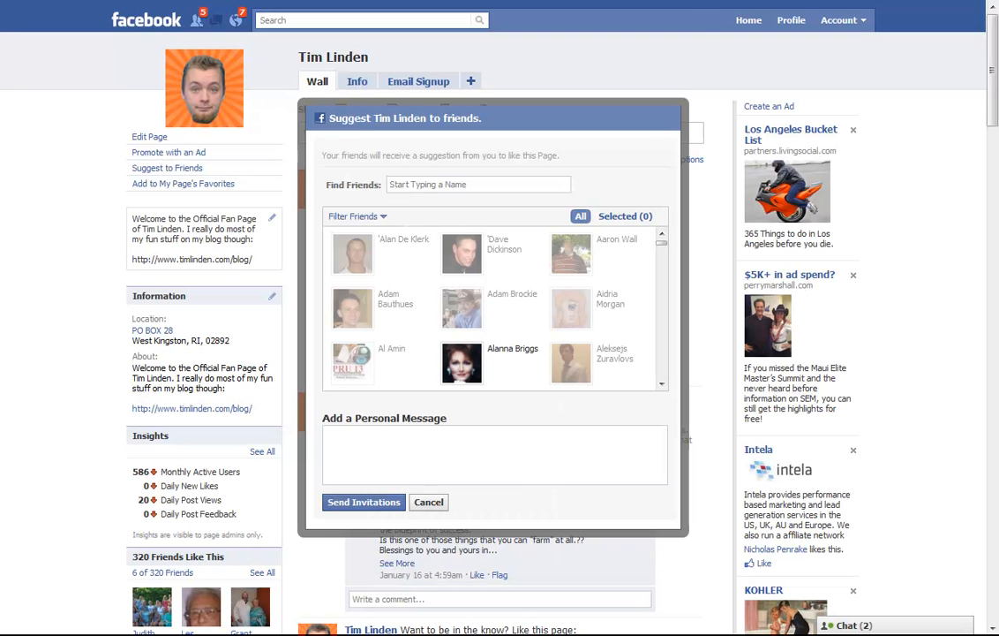
Step: Reload, reopen the suggestion dialog and check that invited friends are greyed out
left_click(427, 501)
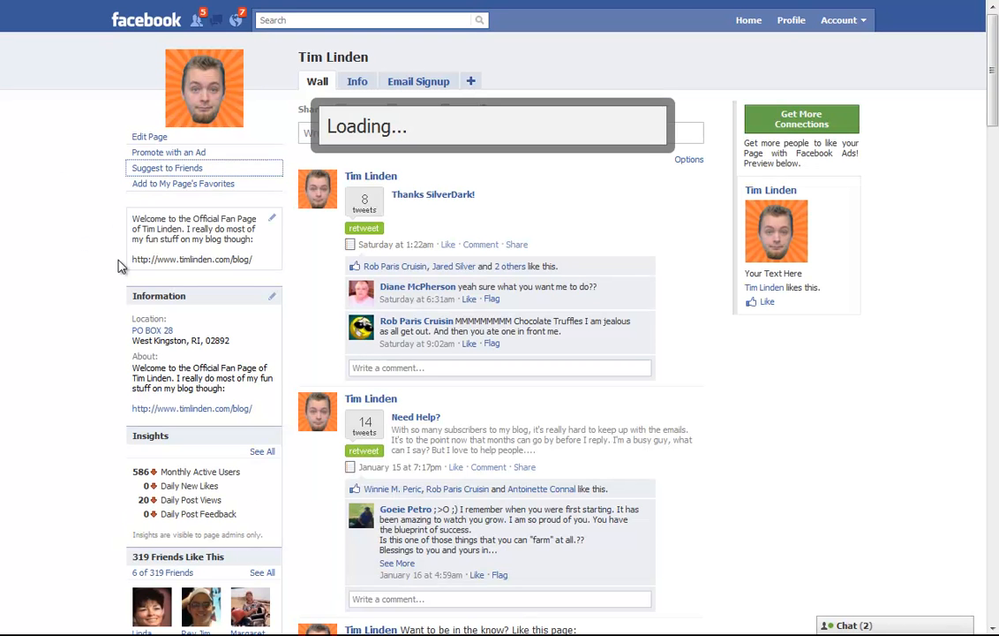
left_click(166, 167)
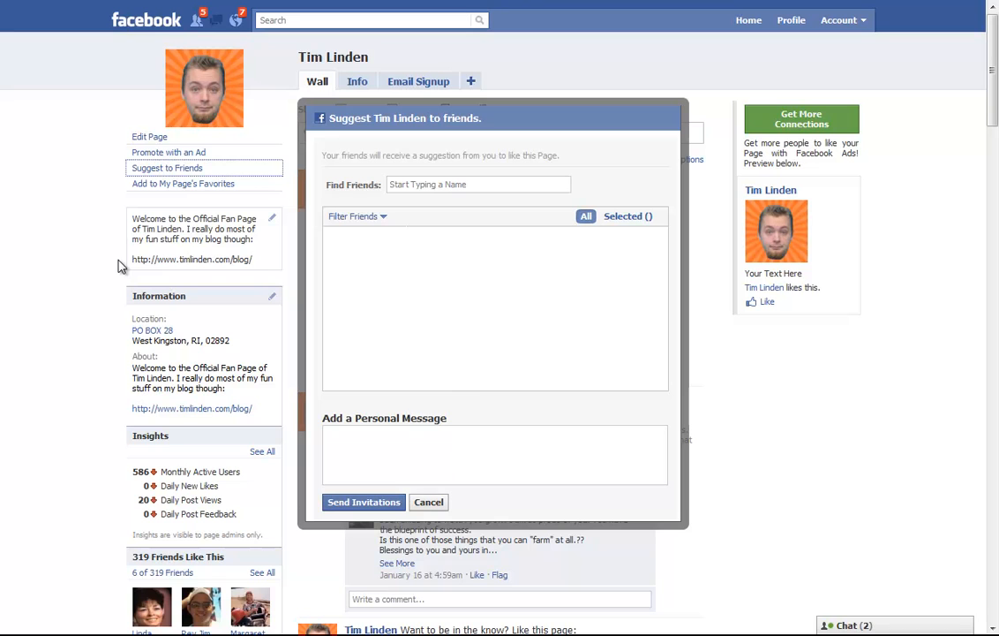
left_click(586, 216)
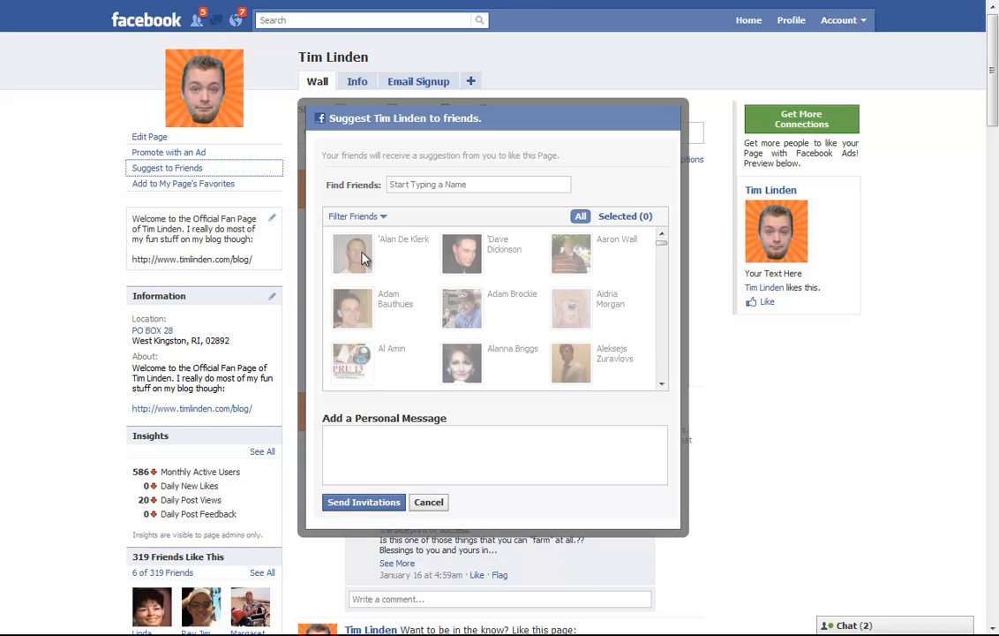
mouse_move(371, 285)
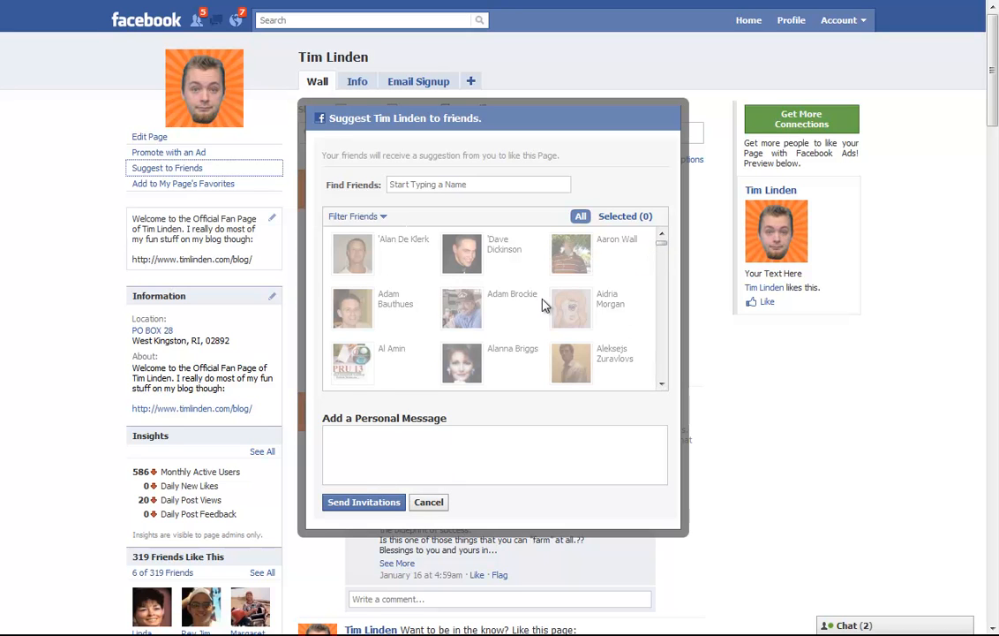
mouse_move(643, 291)
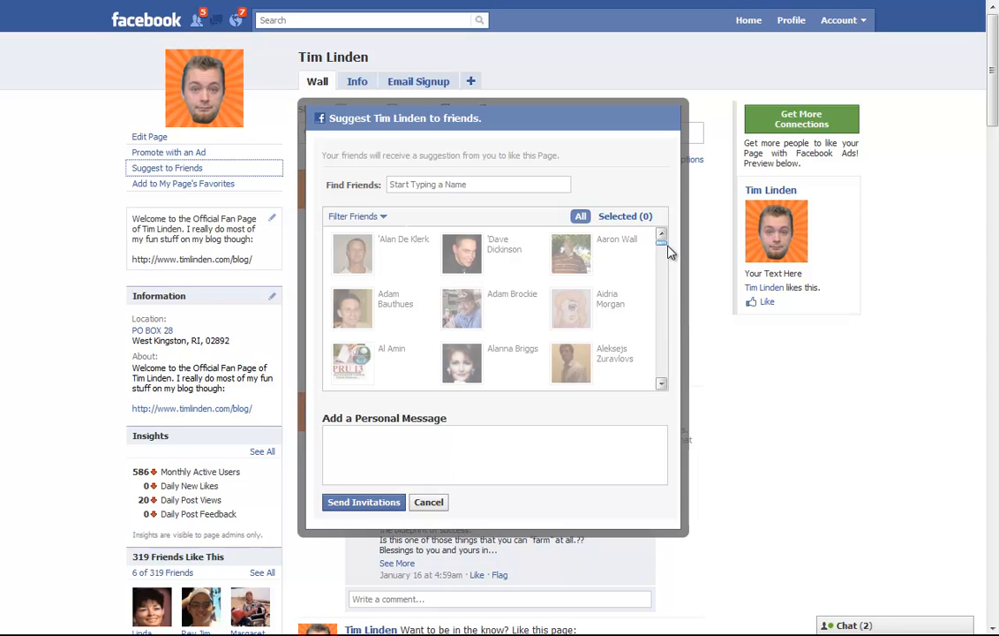
scroll("down", 3)
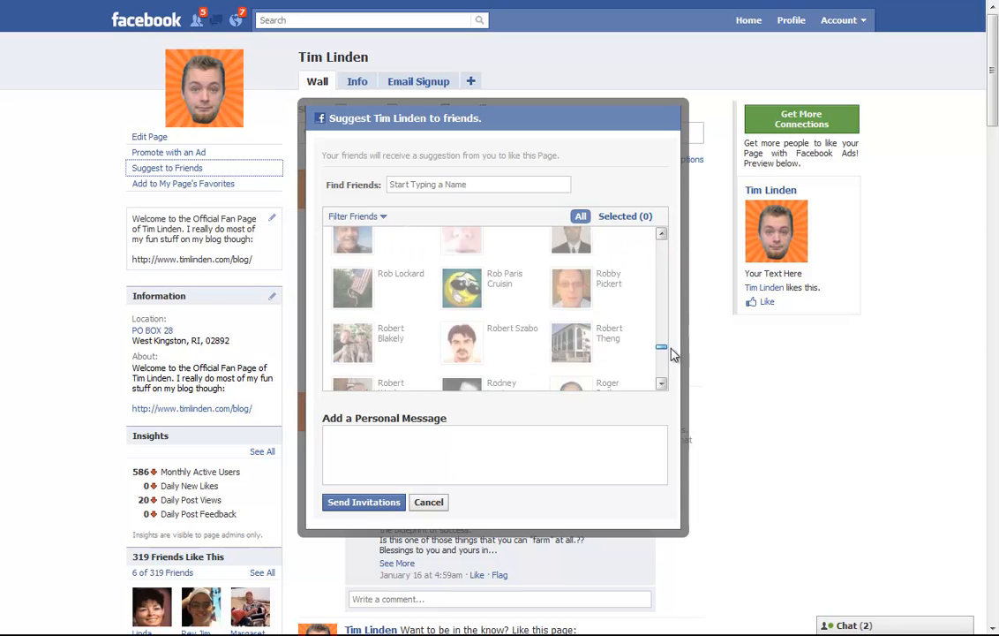
scroll("up", 3)
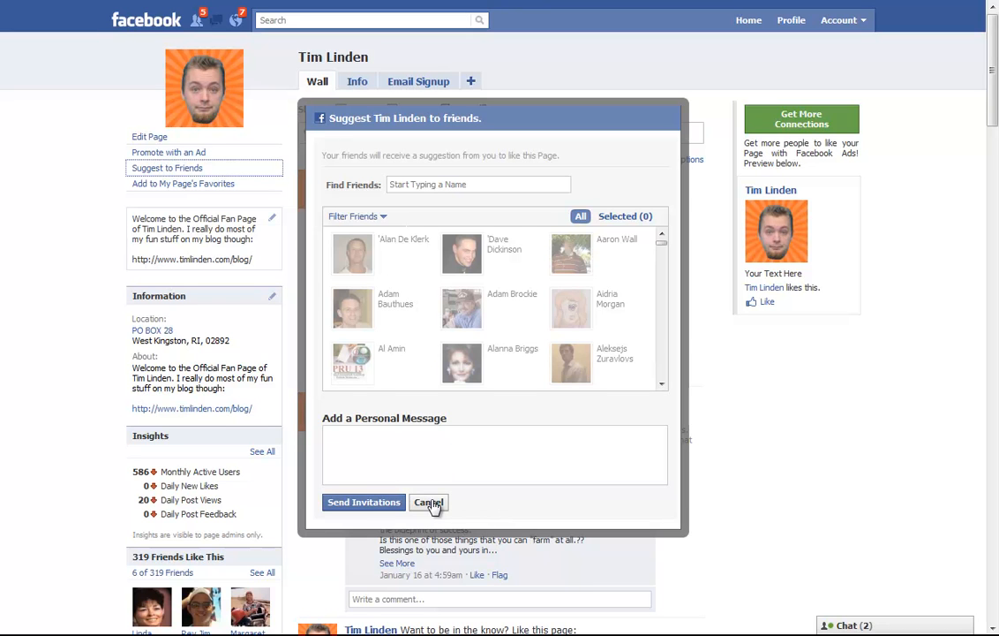
mouse_move(854, 194)
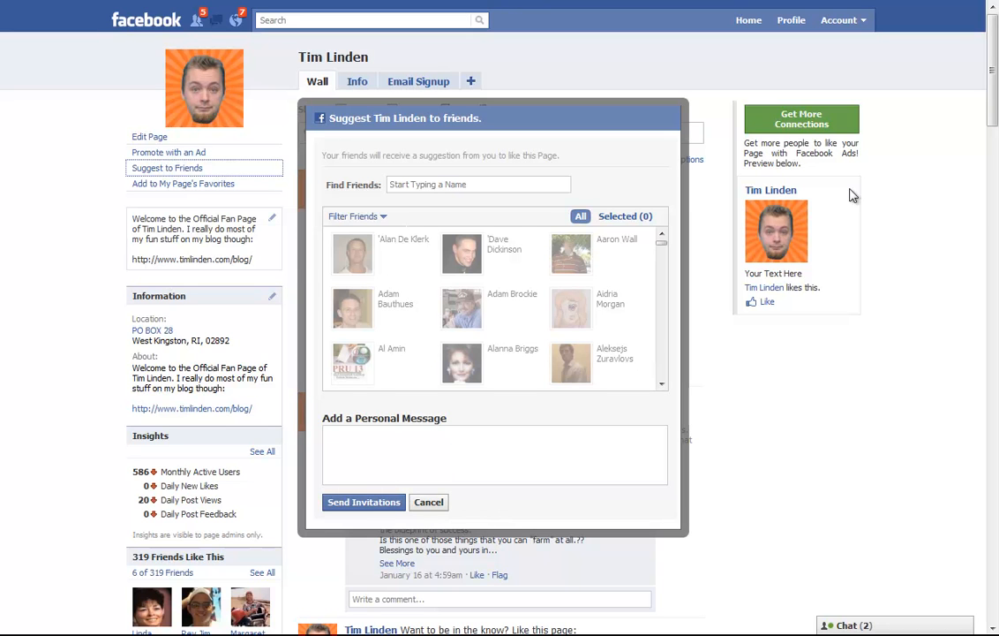